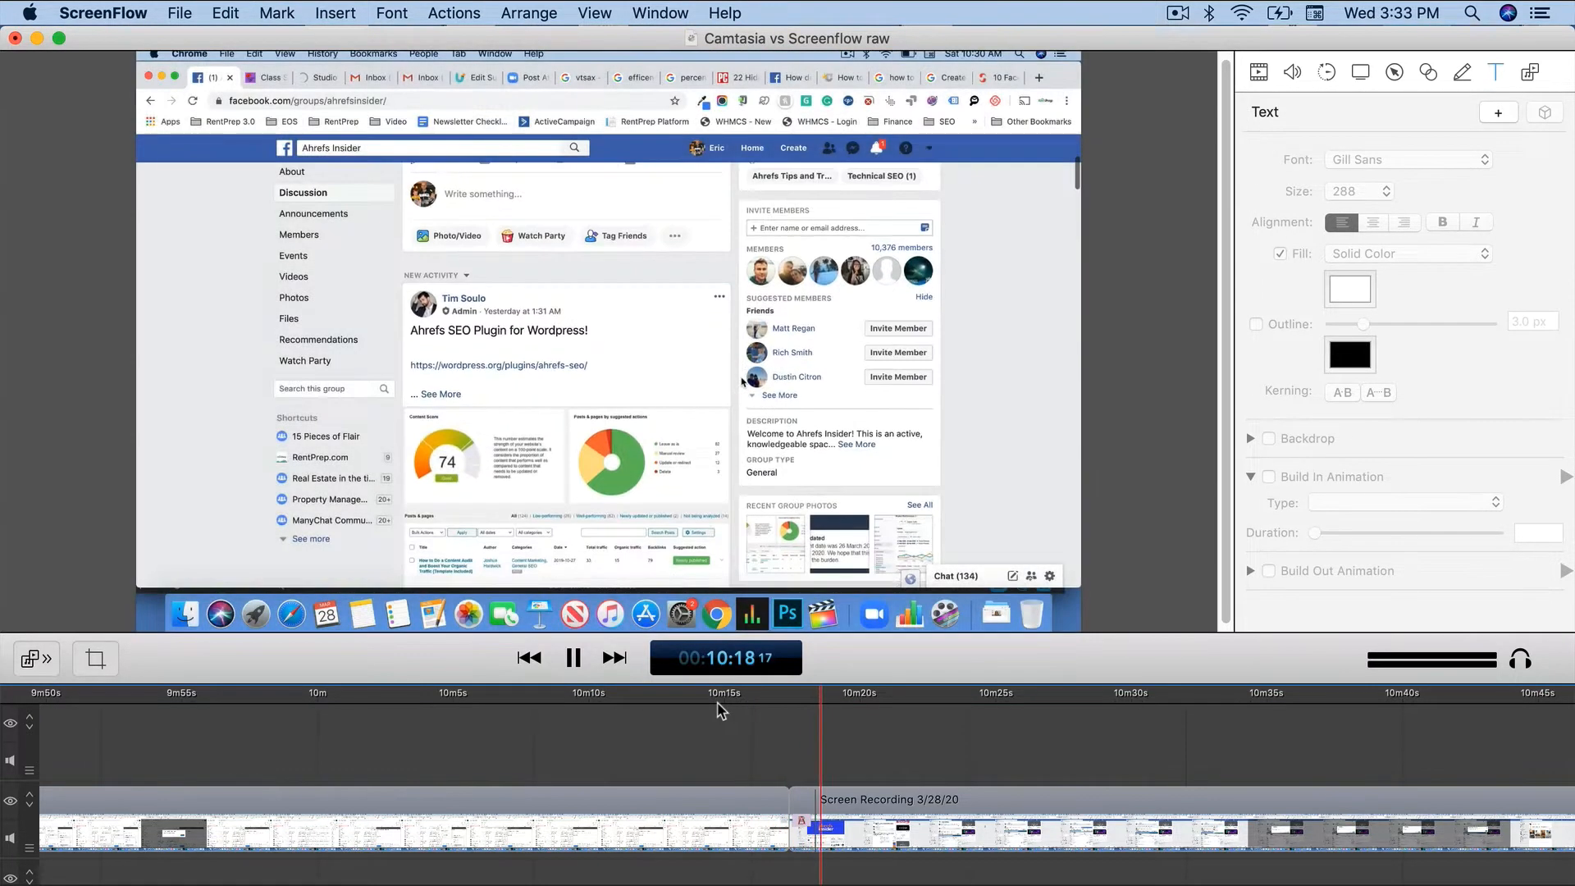
- Move the playhead back to about 10:16 on the ruler and pause on the Gmail compose view
click(573, 657)
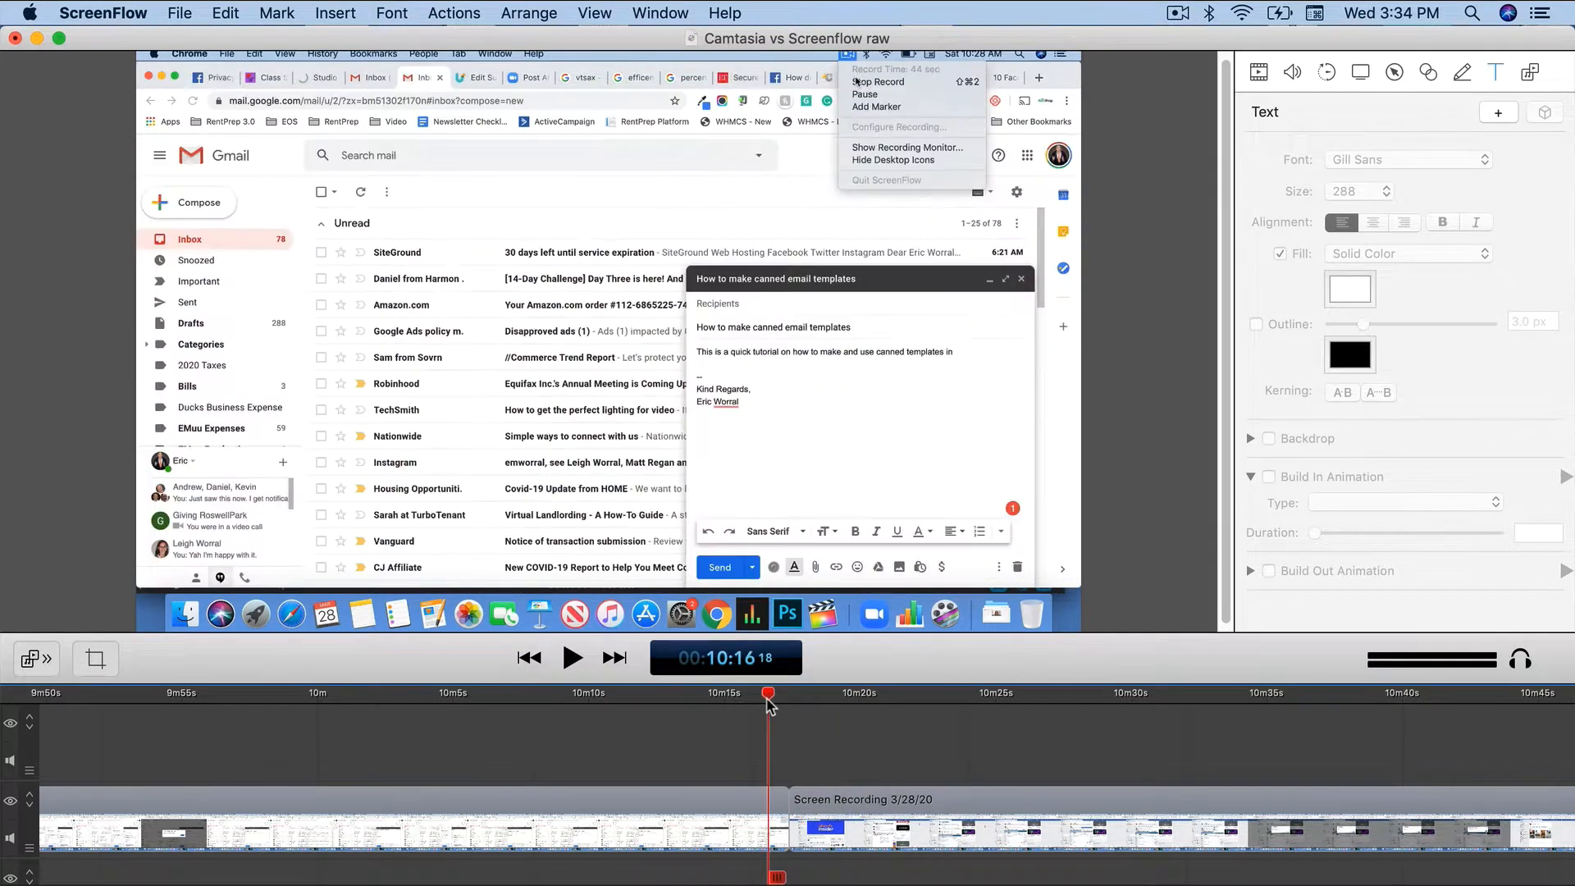
click(571, 658)
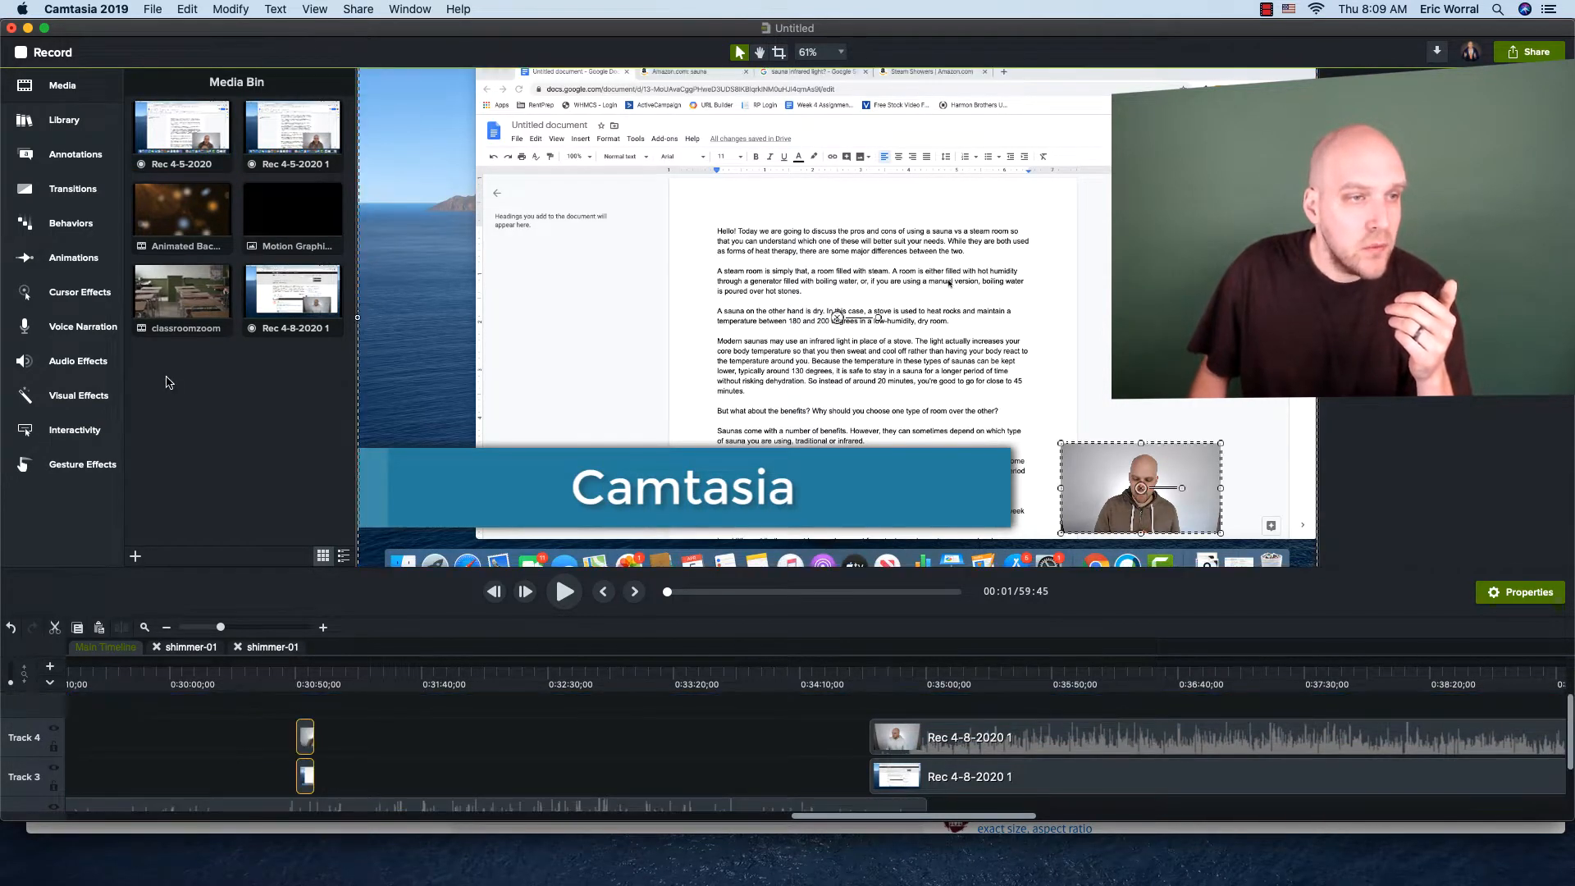
- Select the Rec 4-8-2020 1 clips on tracks 3 and 4 together
click(292, 208)
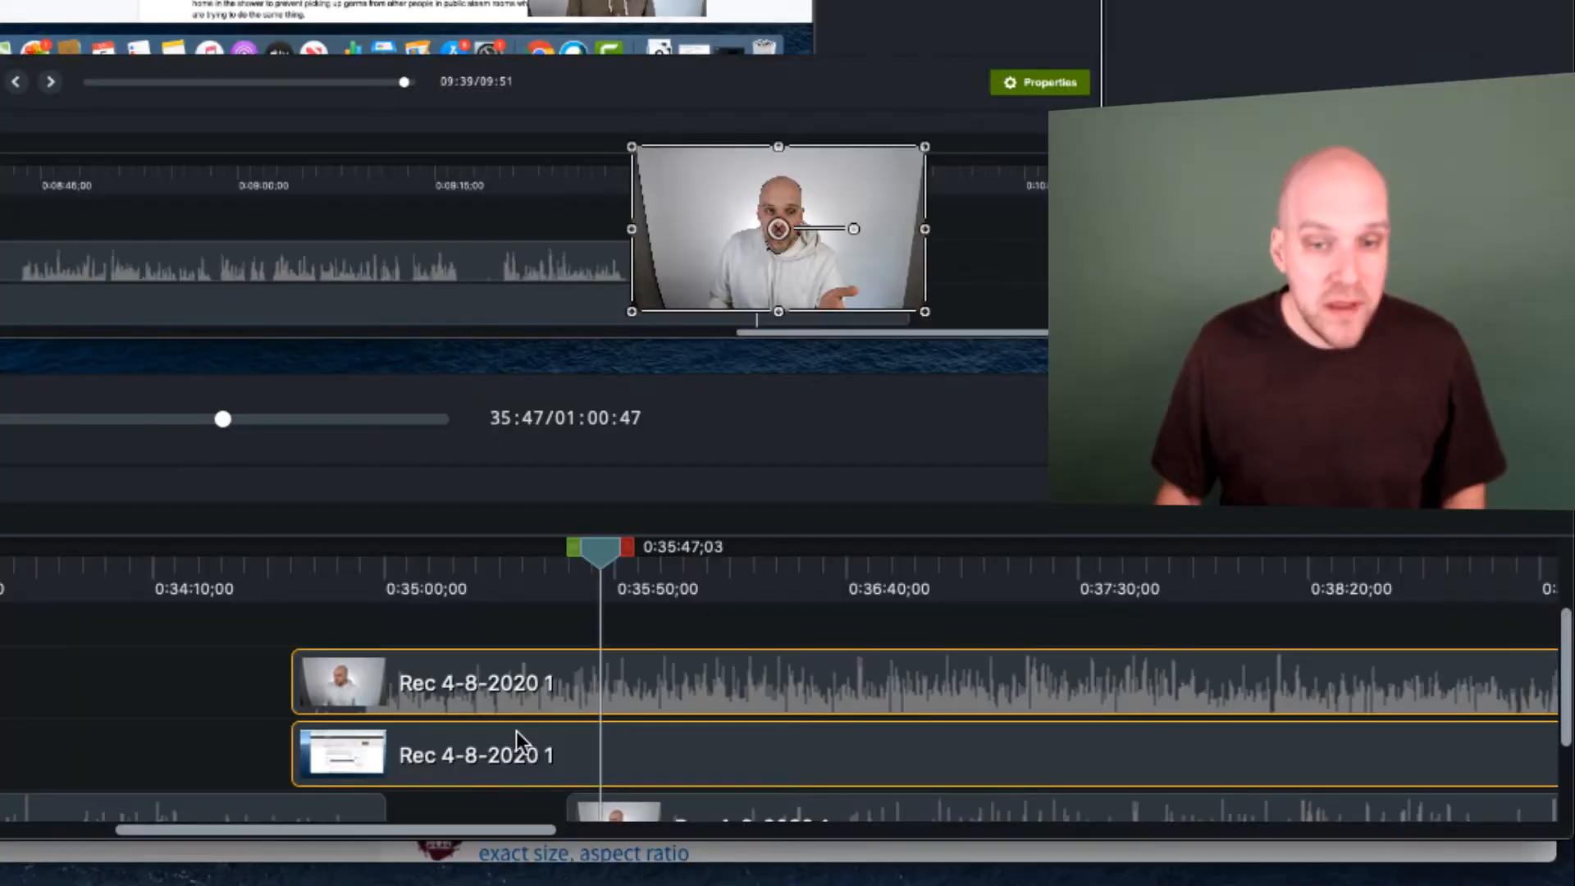
mouse_move(226, 709)
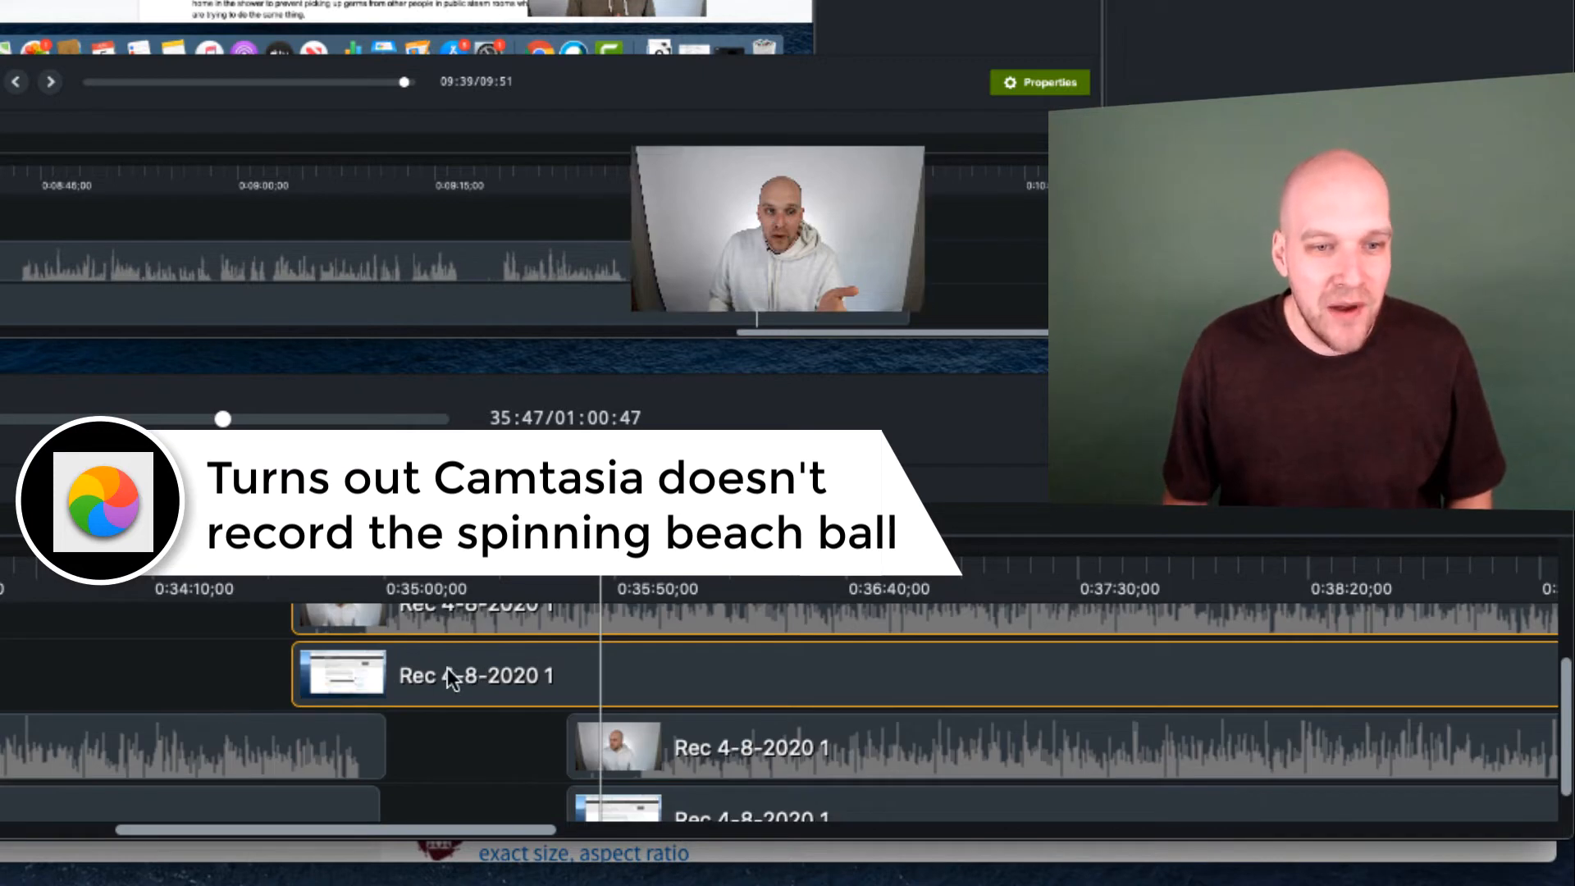
mouse_move(165, 710)
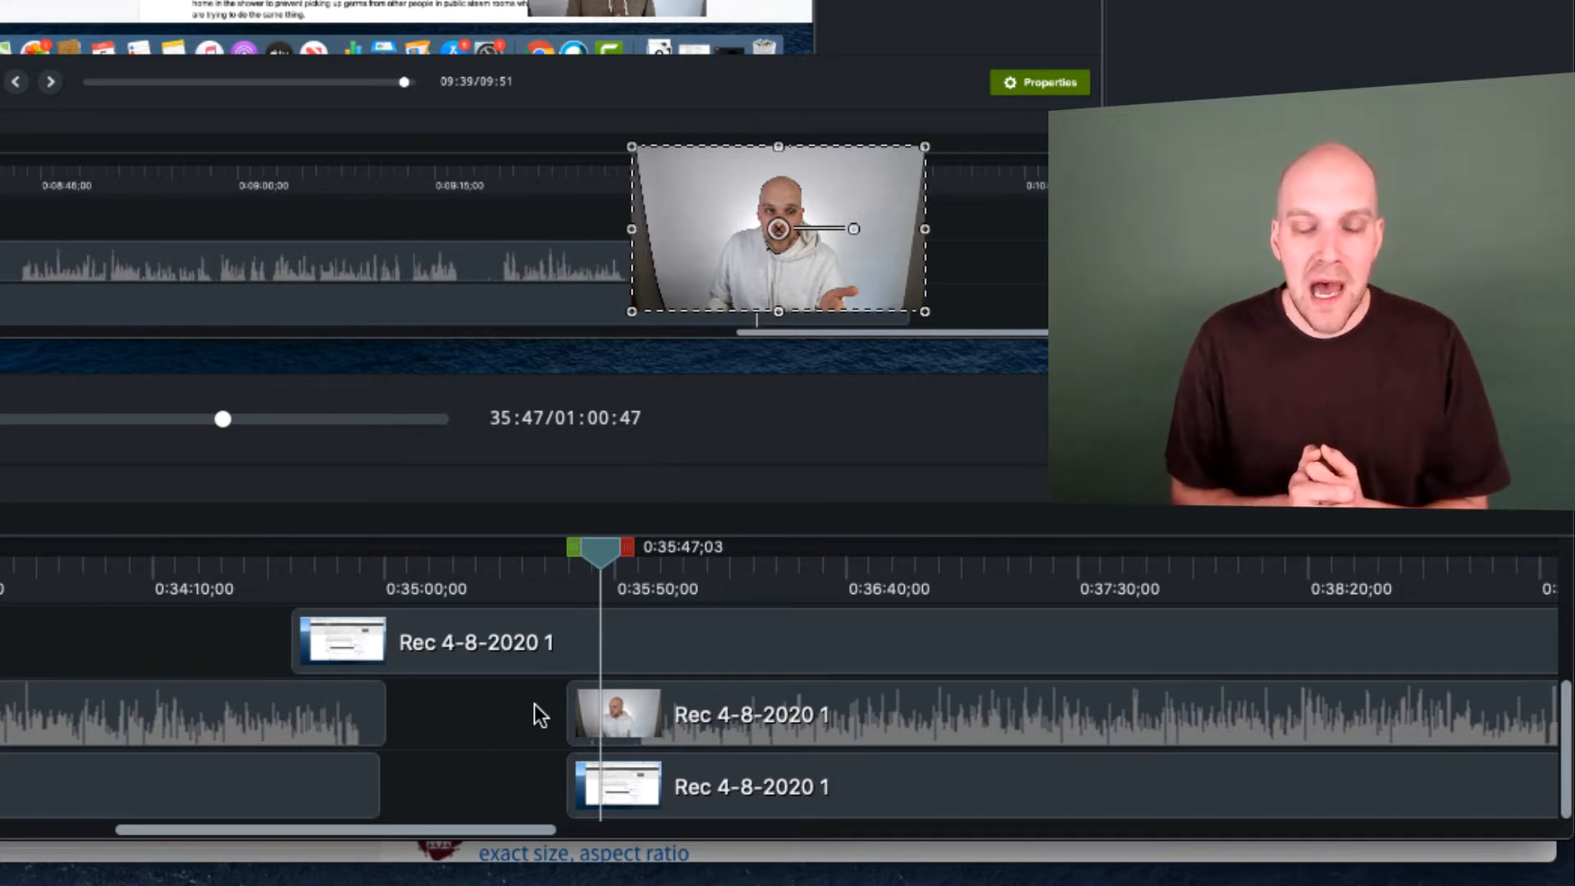
- Select the clip ending before the gap and scroll the view down
click(191, 709)
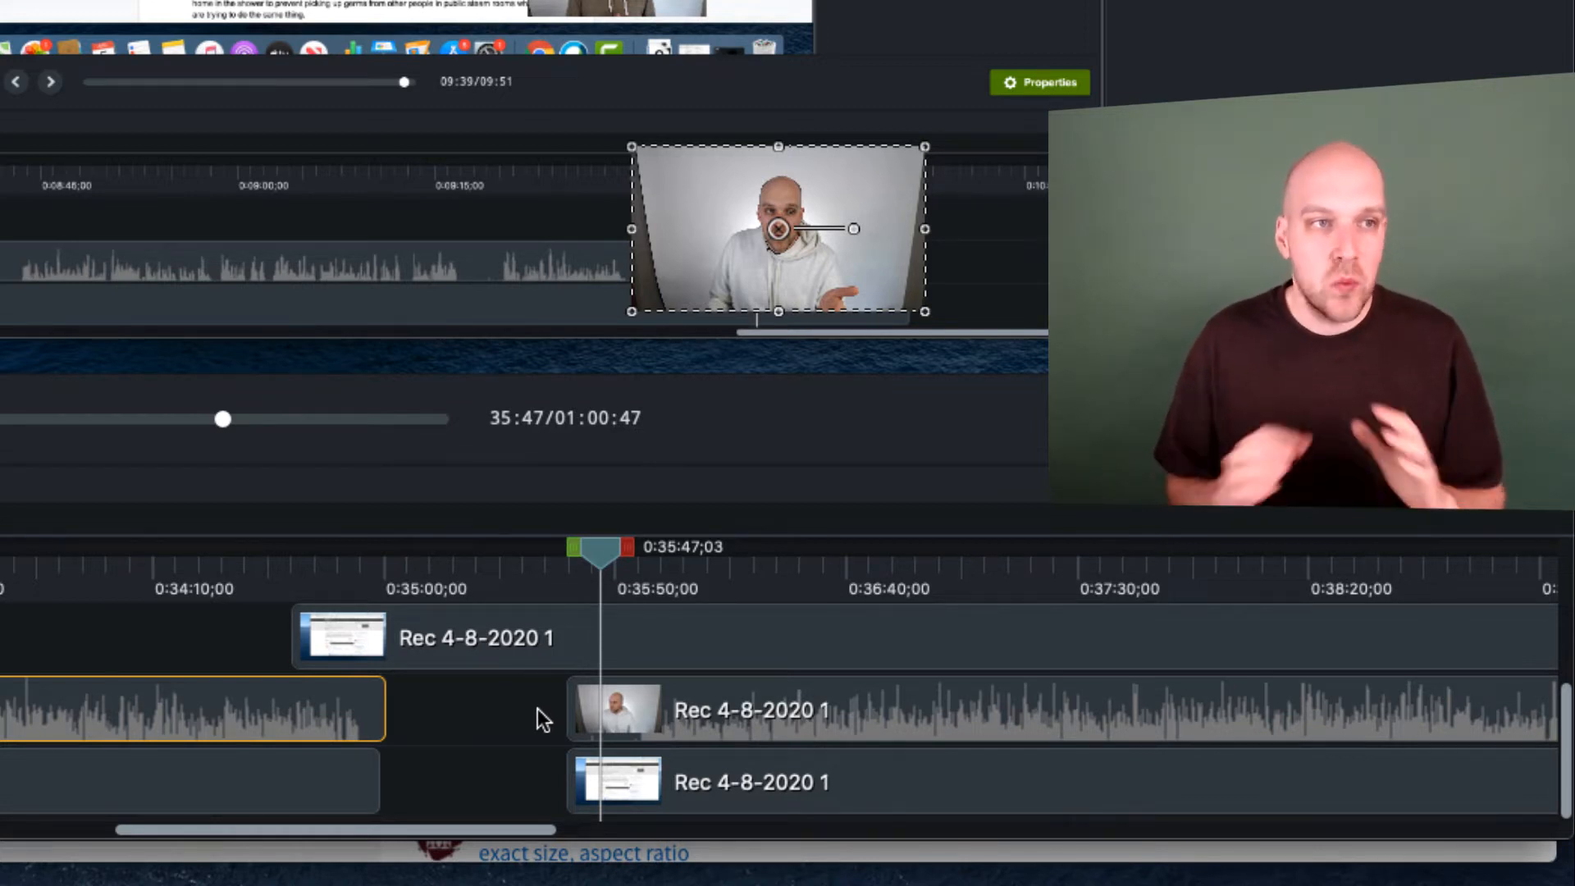
scroll(down, 3)
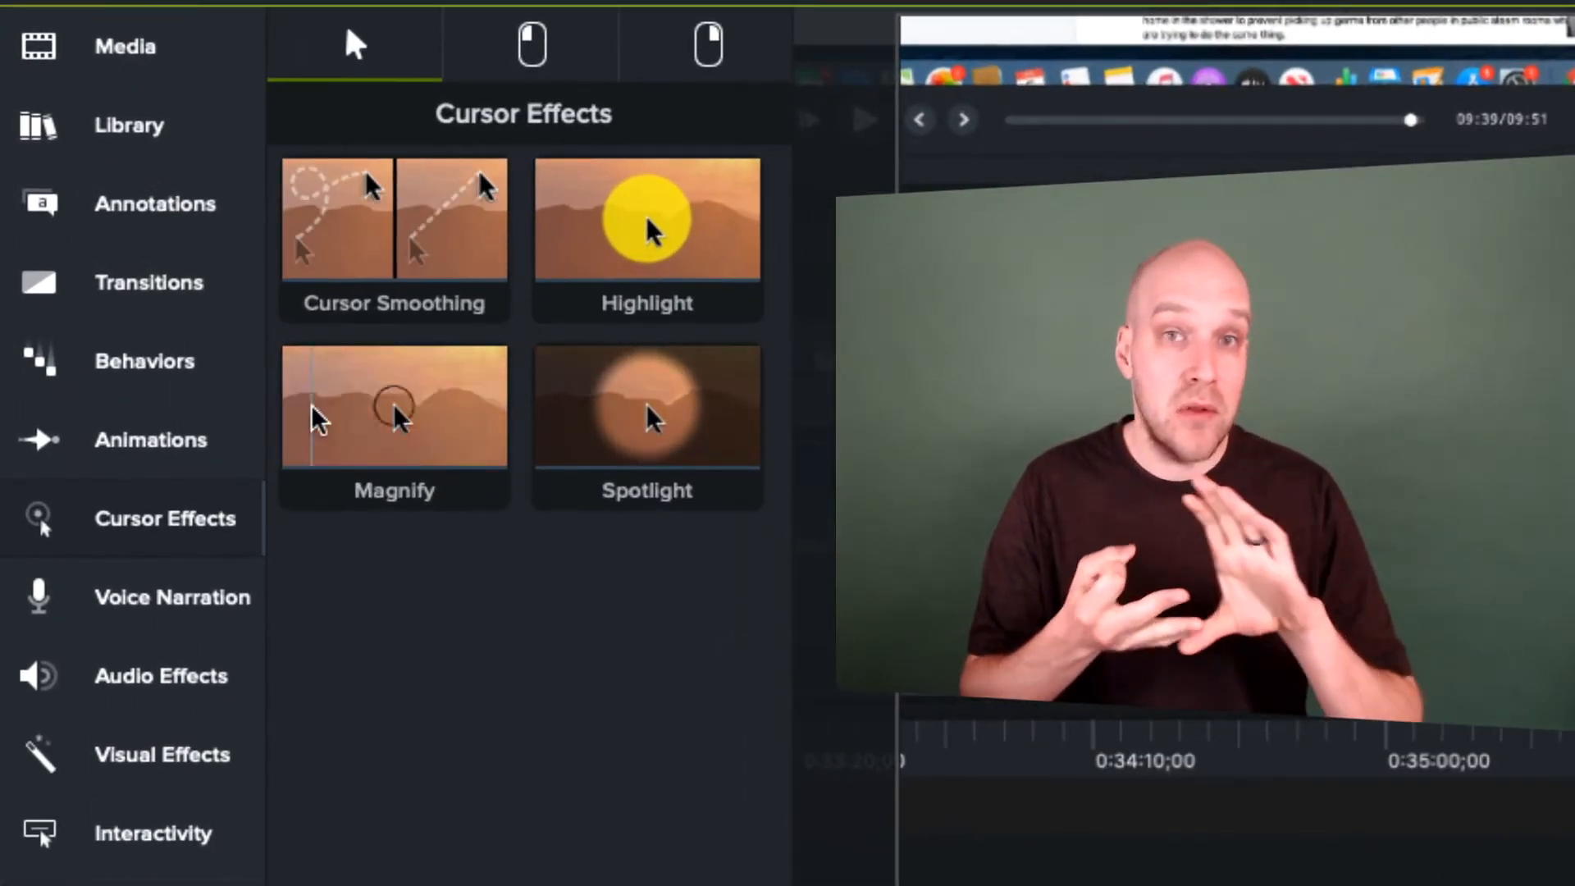
- Browse the animation, behavior and transition presets, then the callout and keystroke callout shapes
click(149, 440)
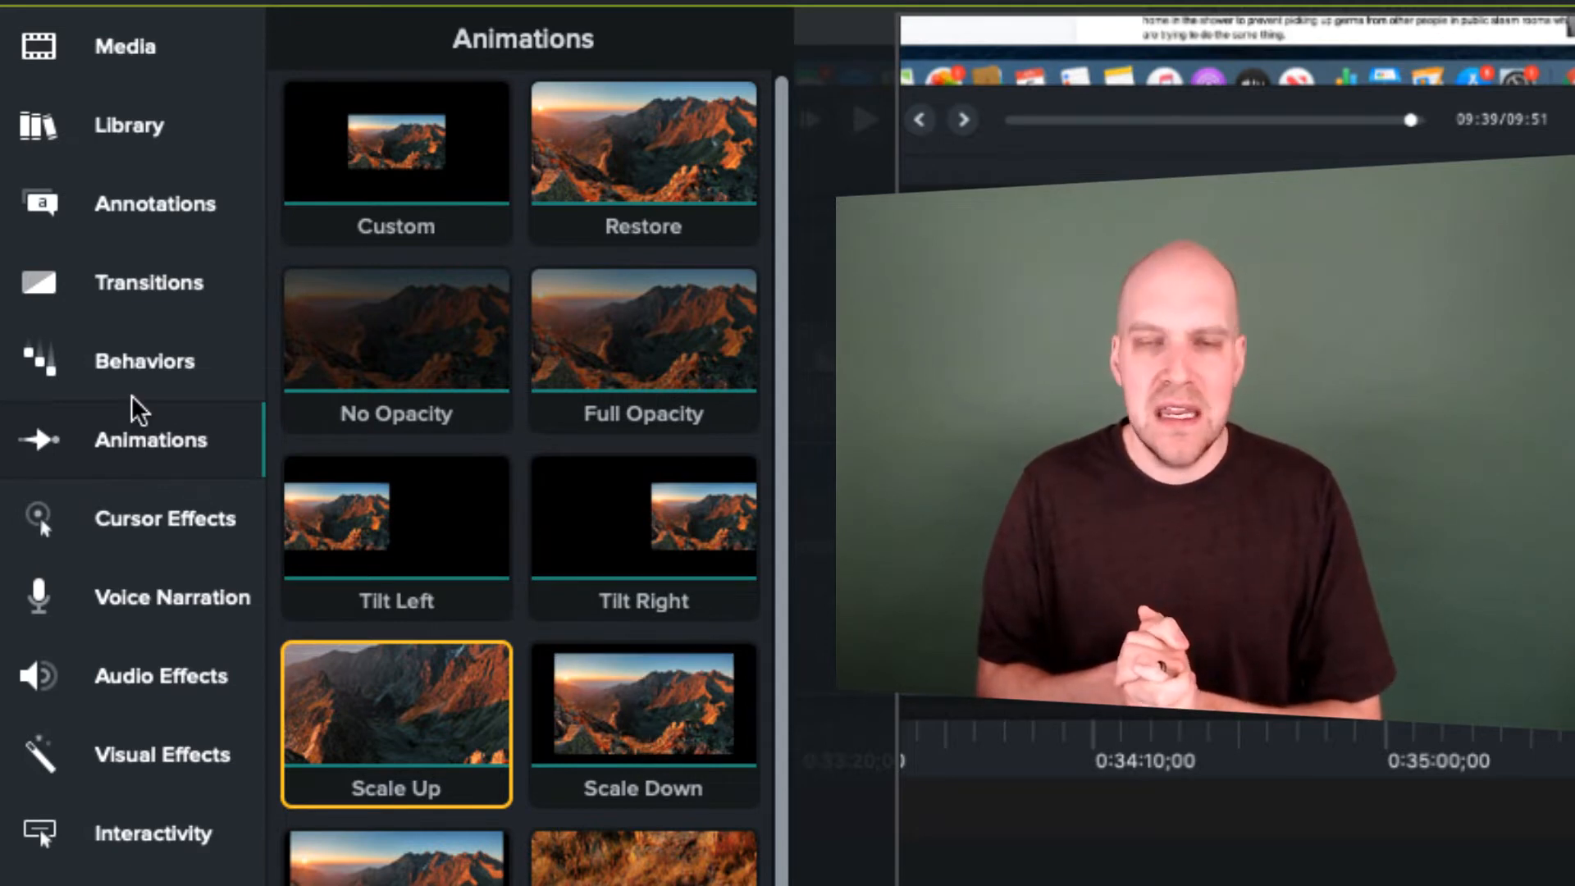
click(144, 361)
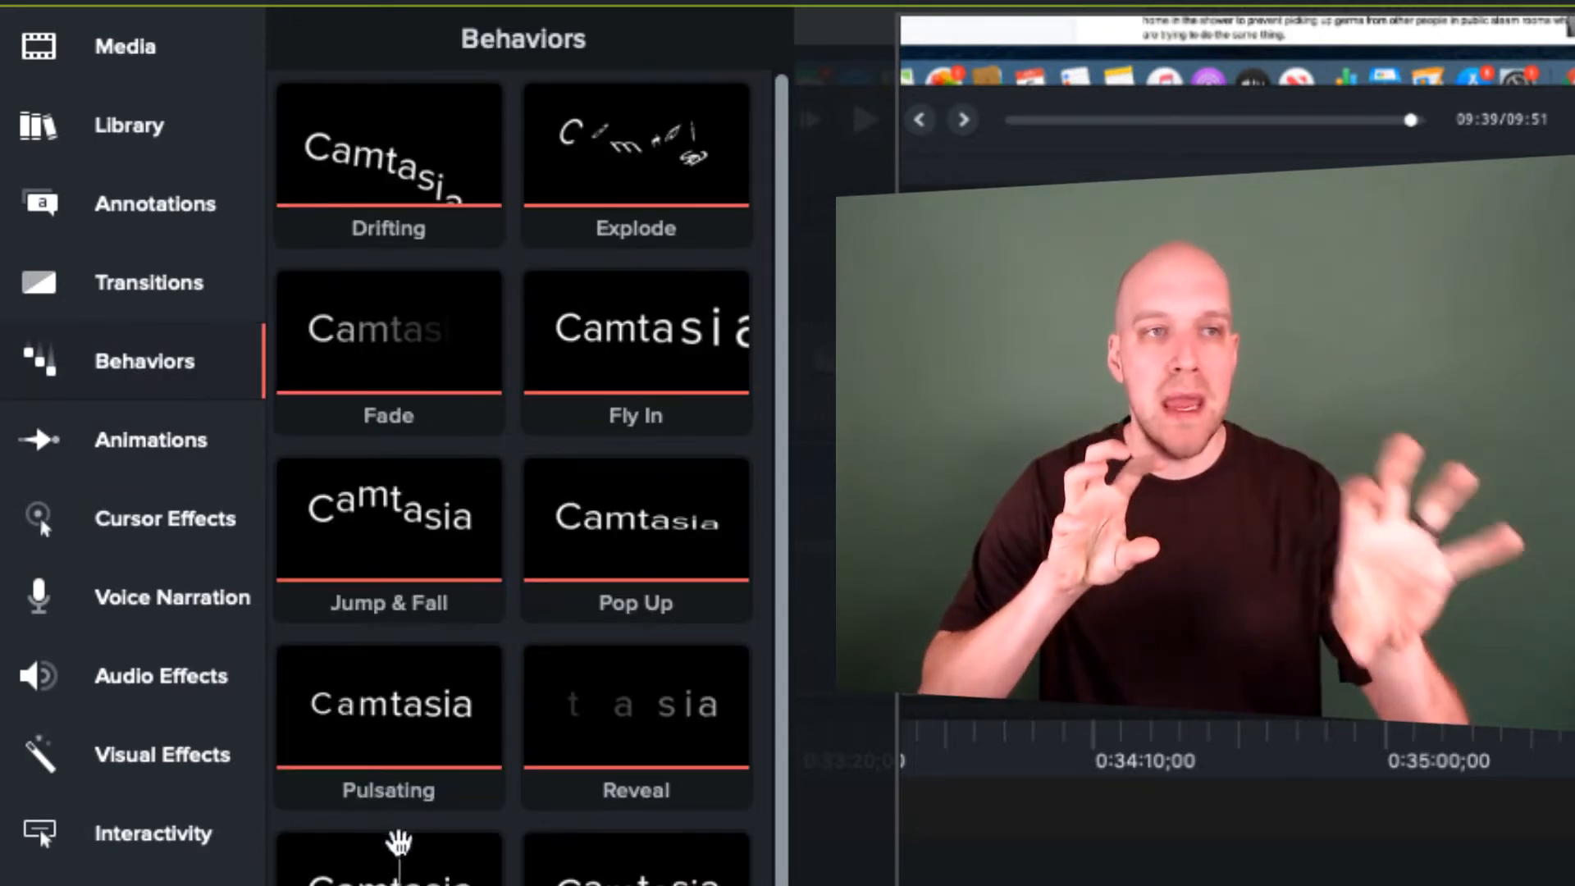
click(149, 282)
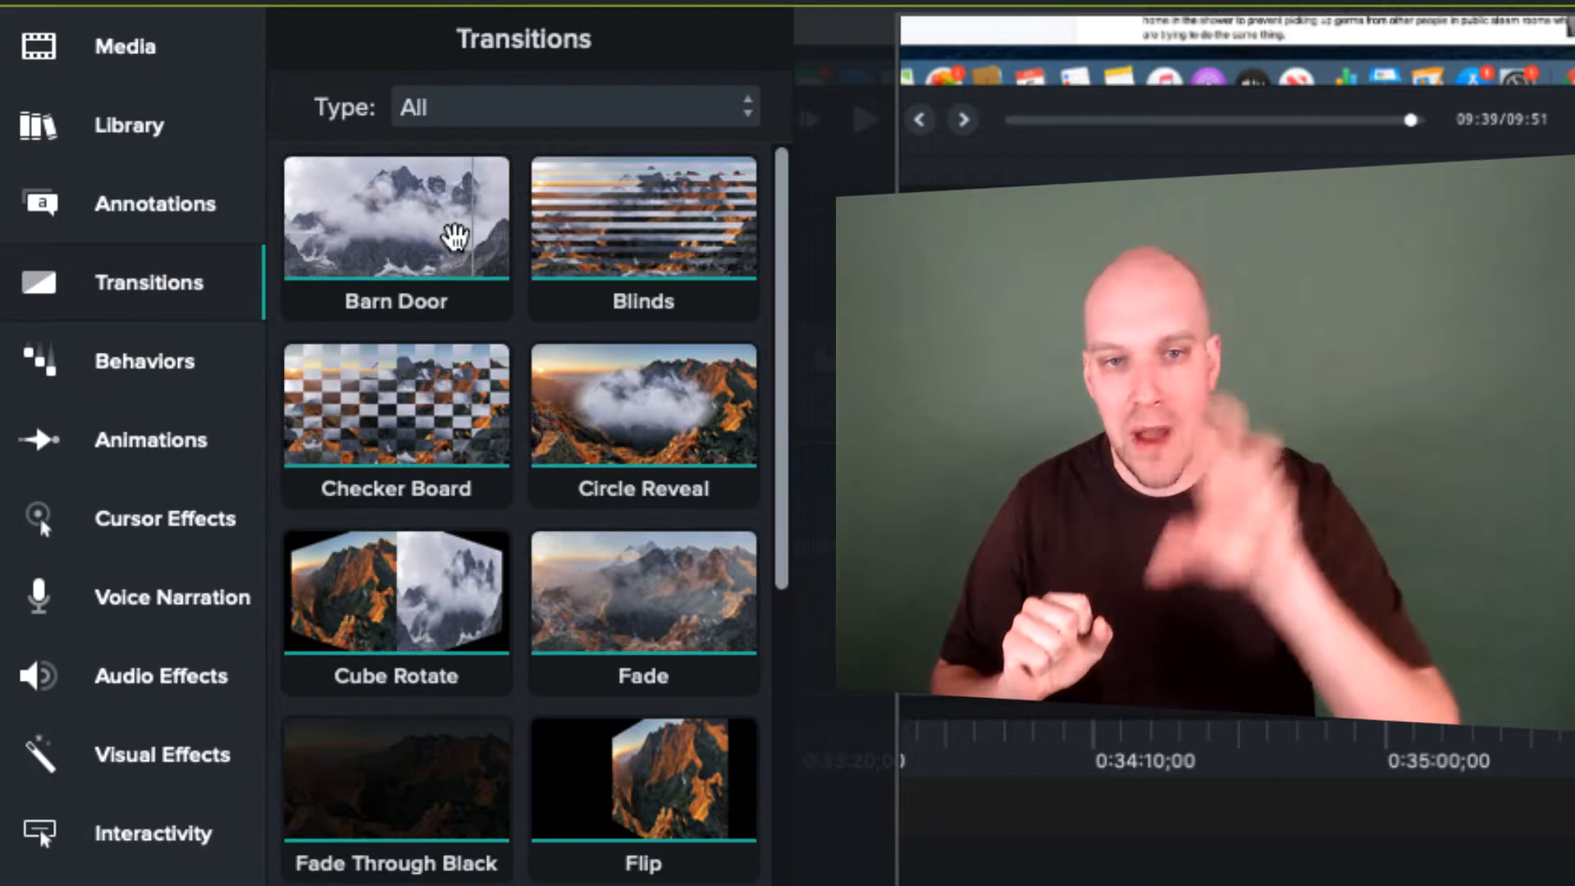
scroll(down, 3)
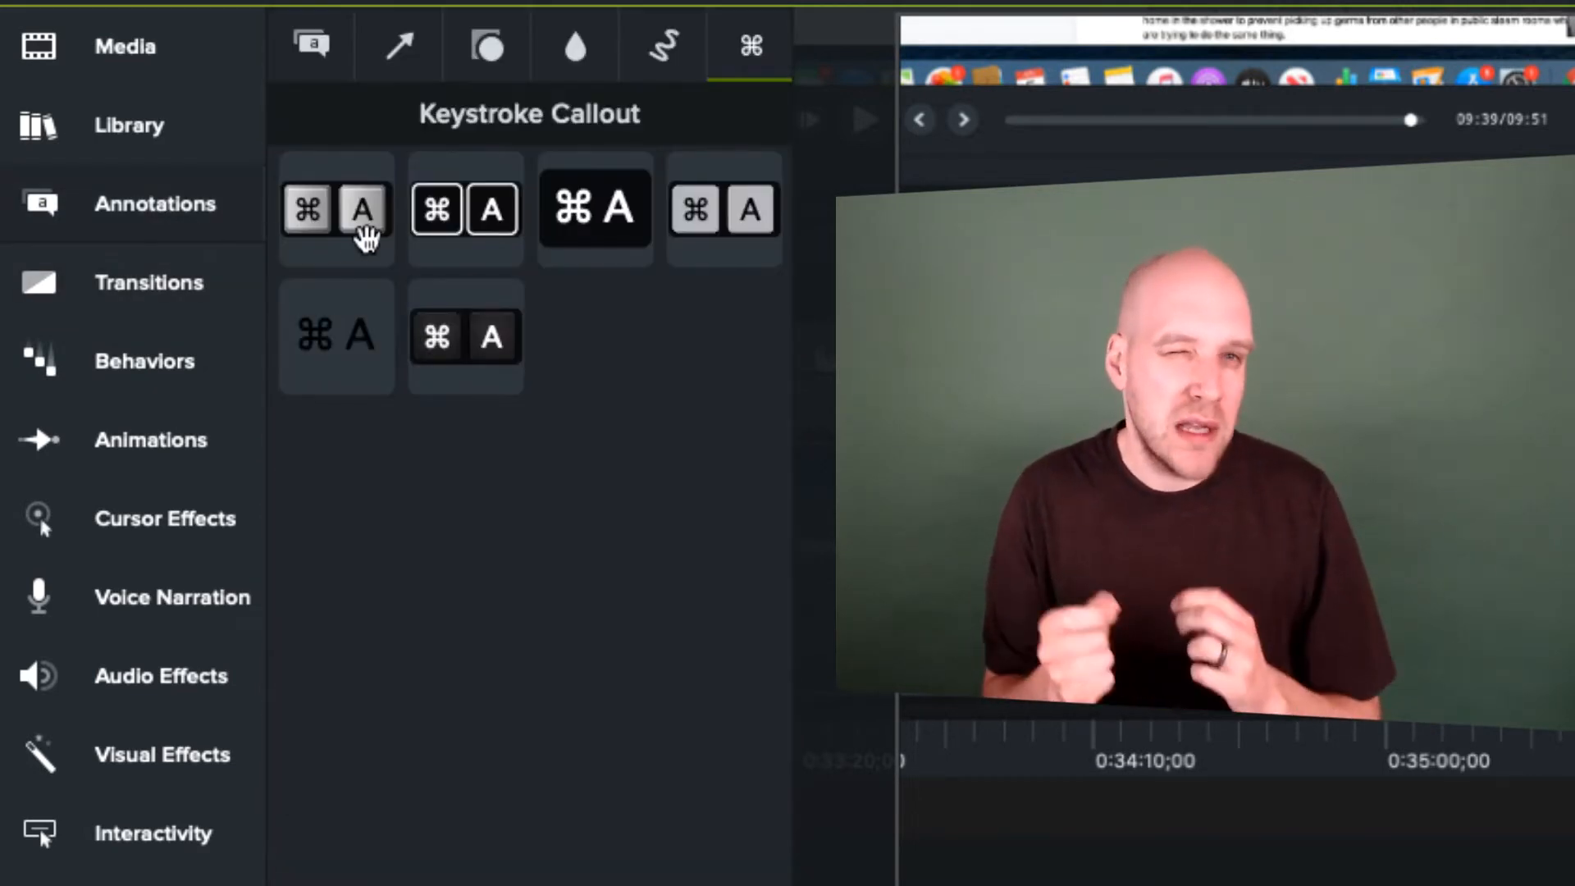
click(488, 46)
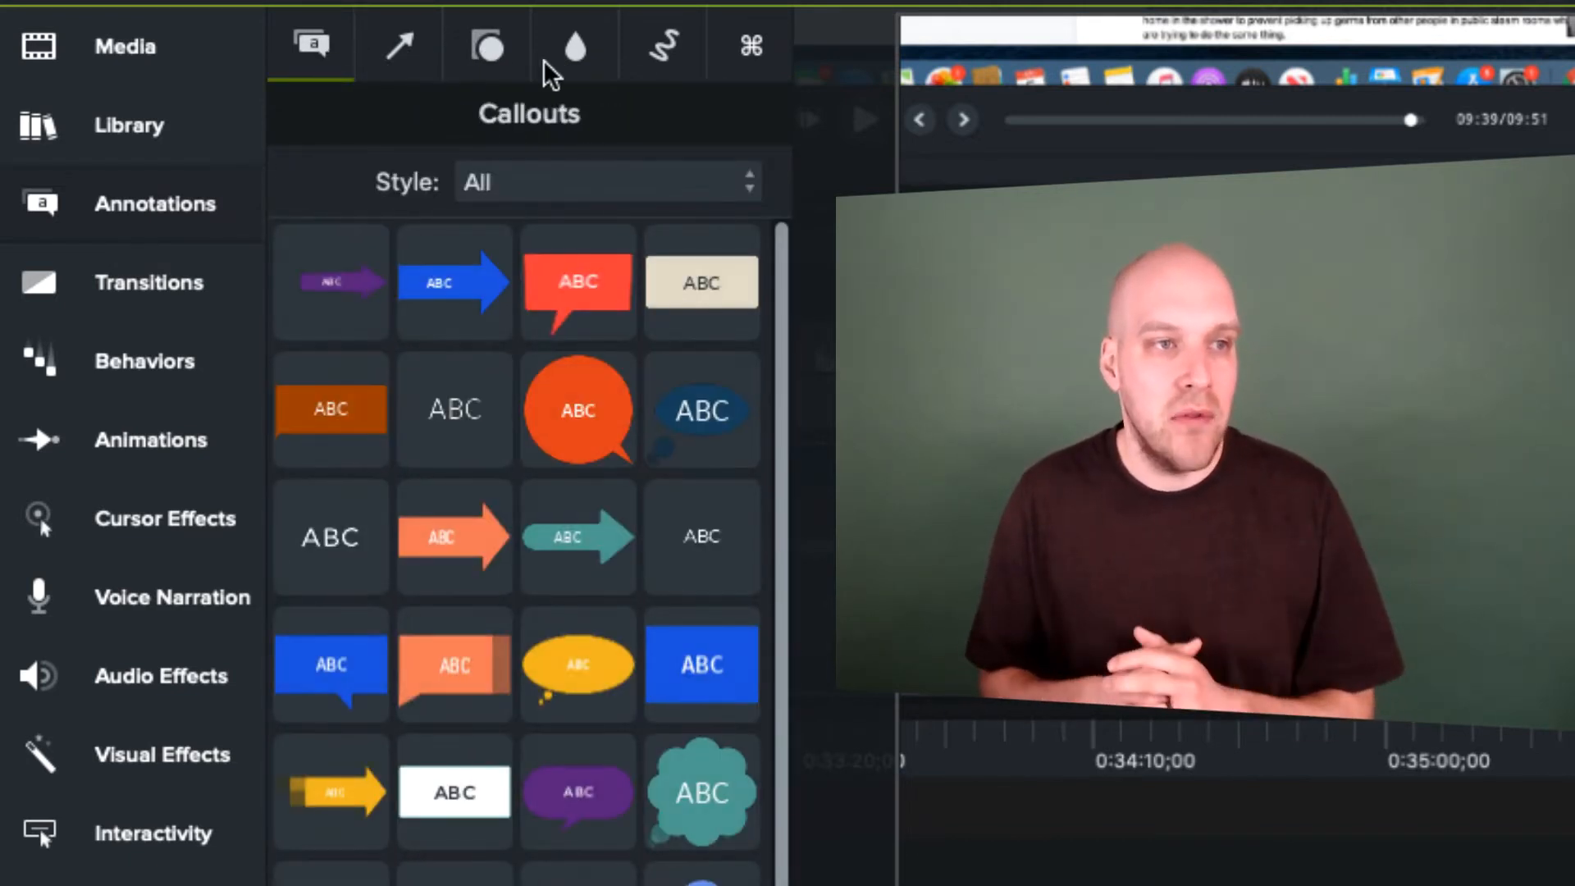
click(750, 46)
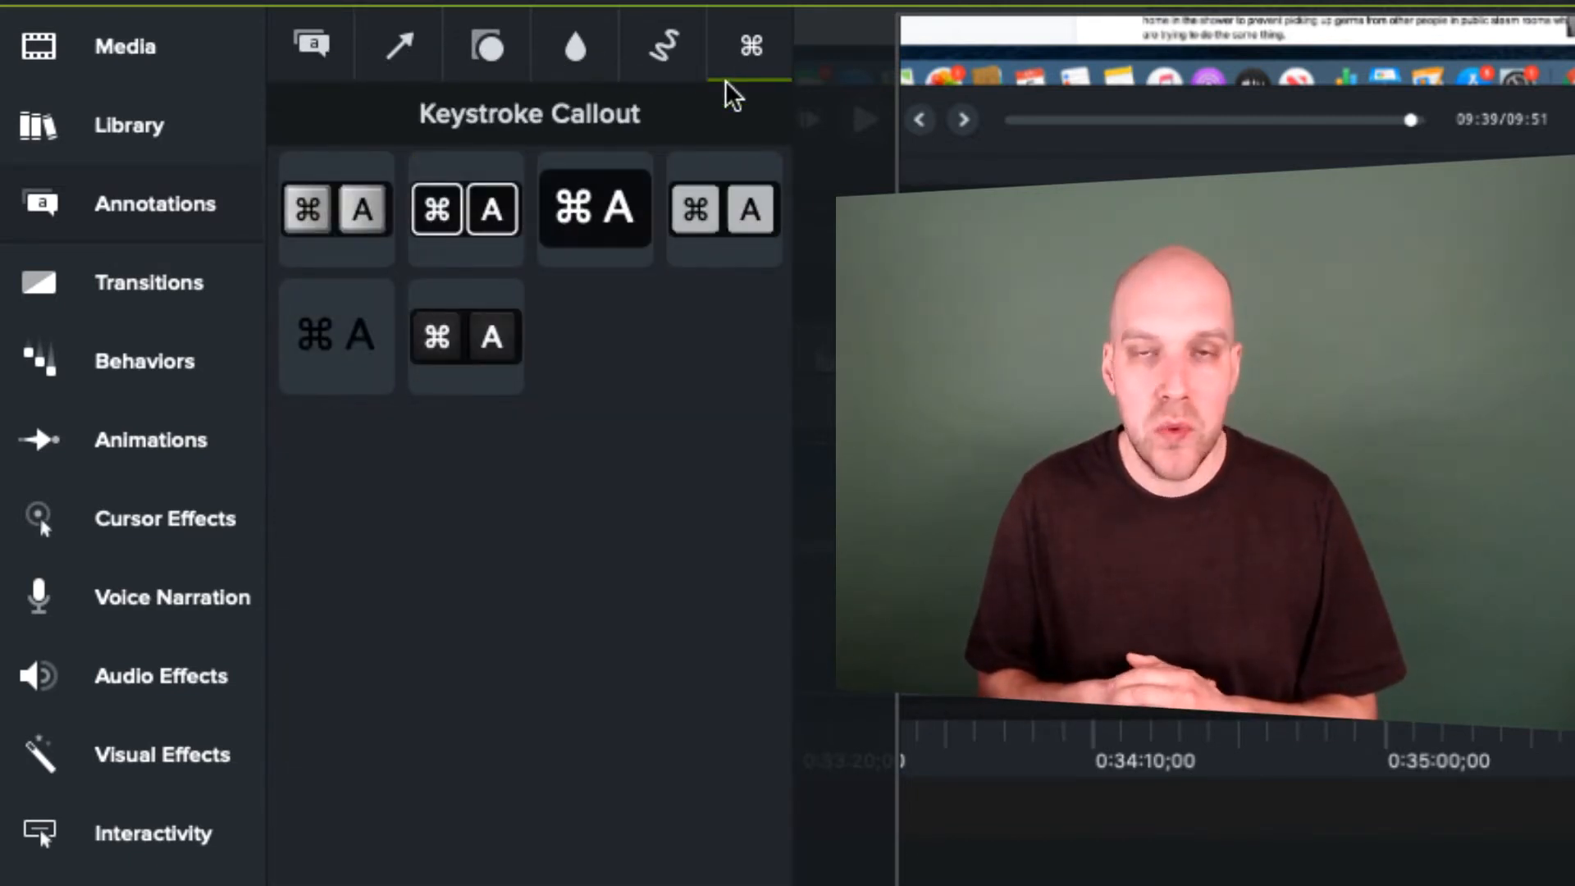
- Scroll through the Library assets down to the Intros and Lower Thirds templates and expand a folder
click(128, 125)
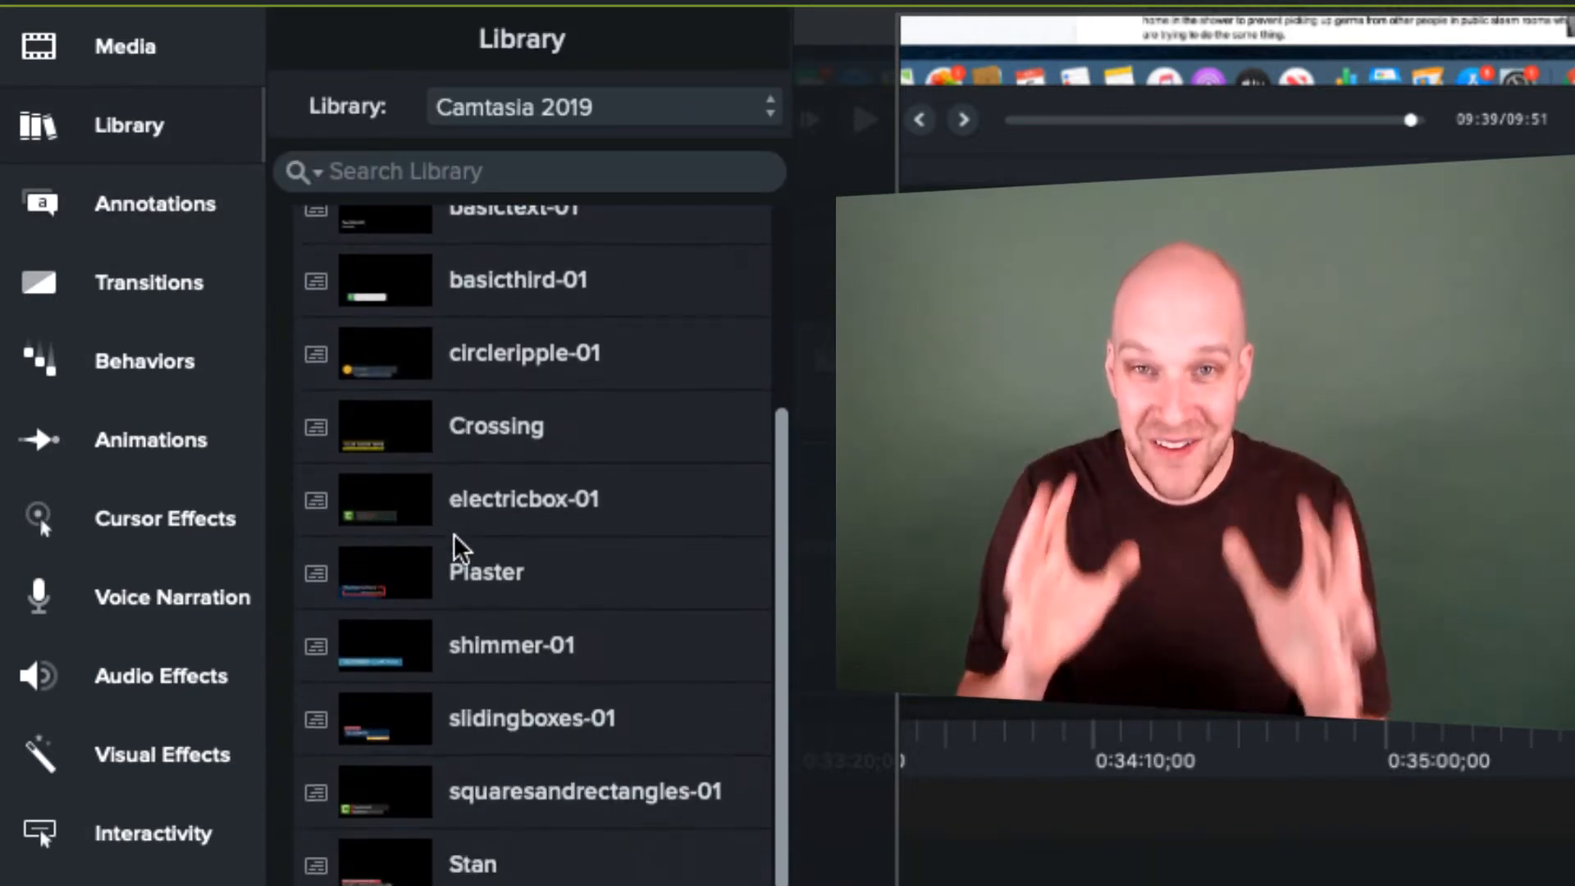
scroll(down, 3)
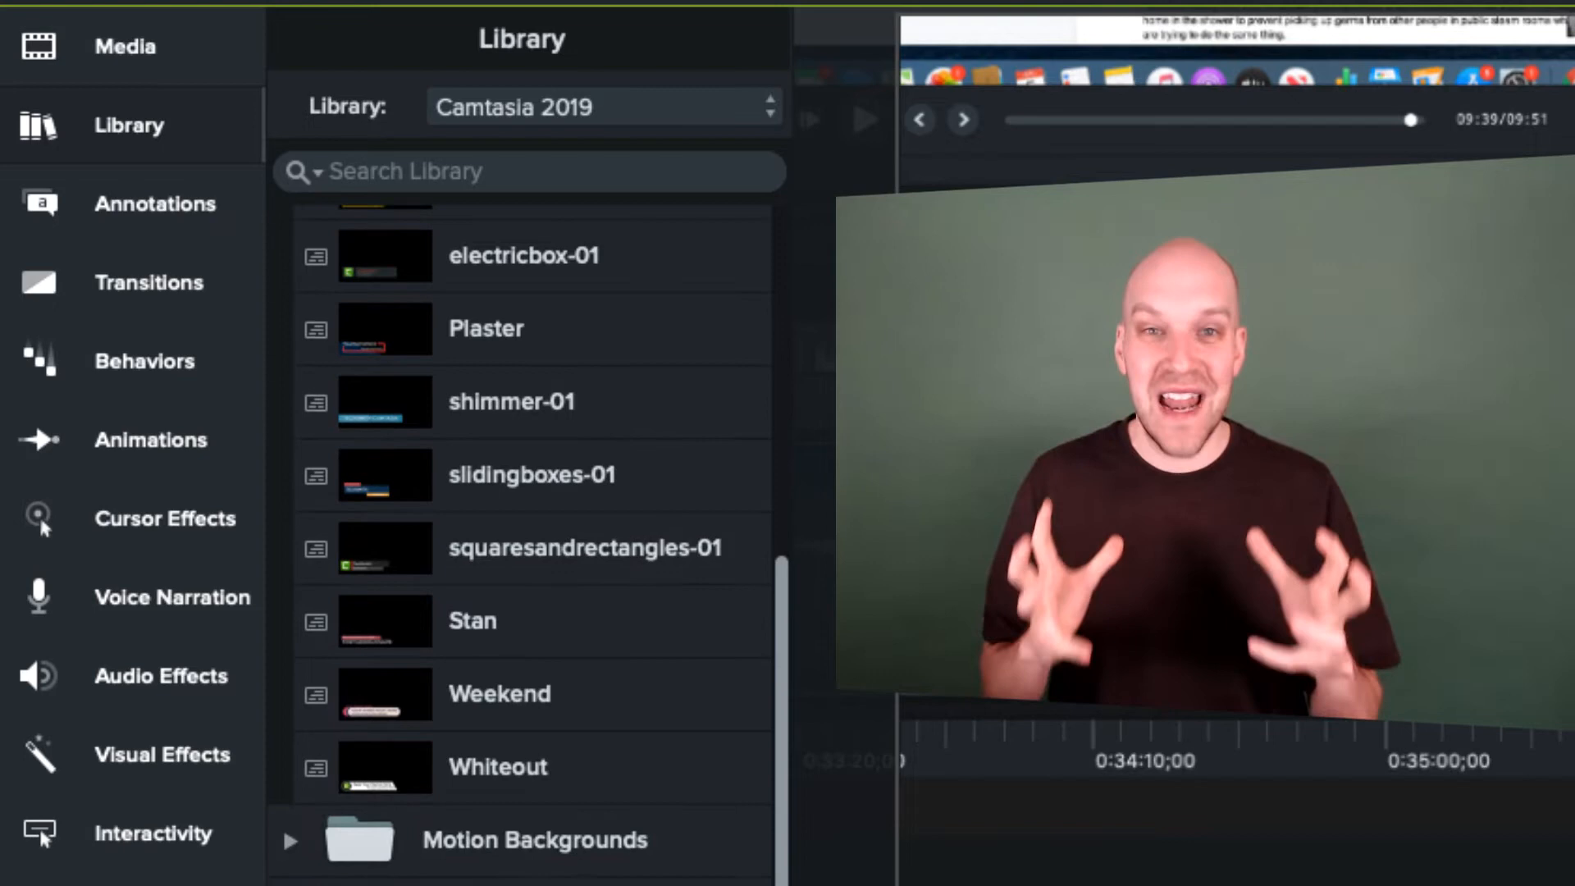
scroll(down, 3)
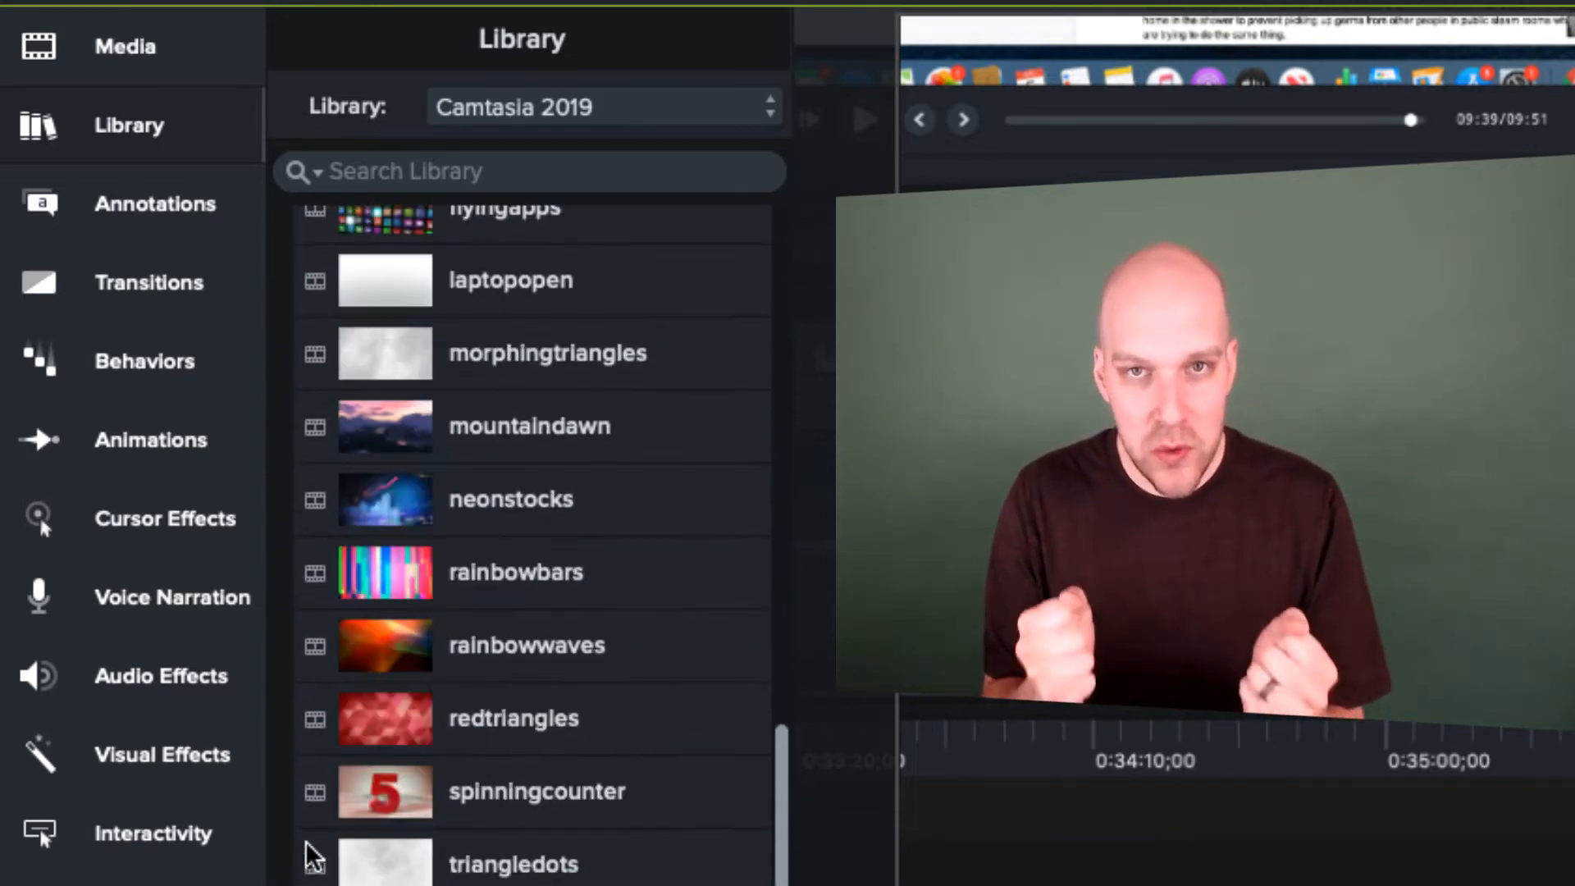
scroll(down, 3)
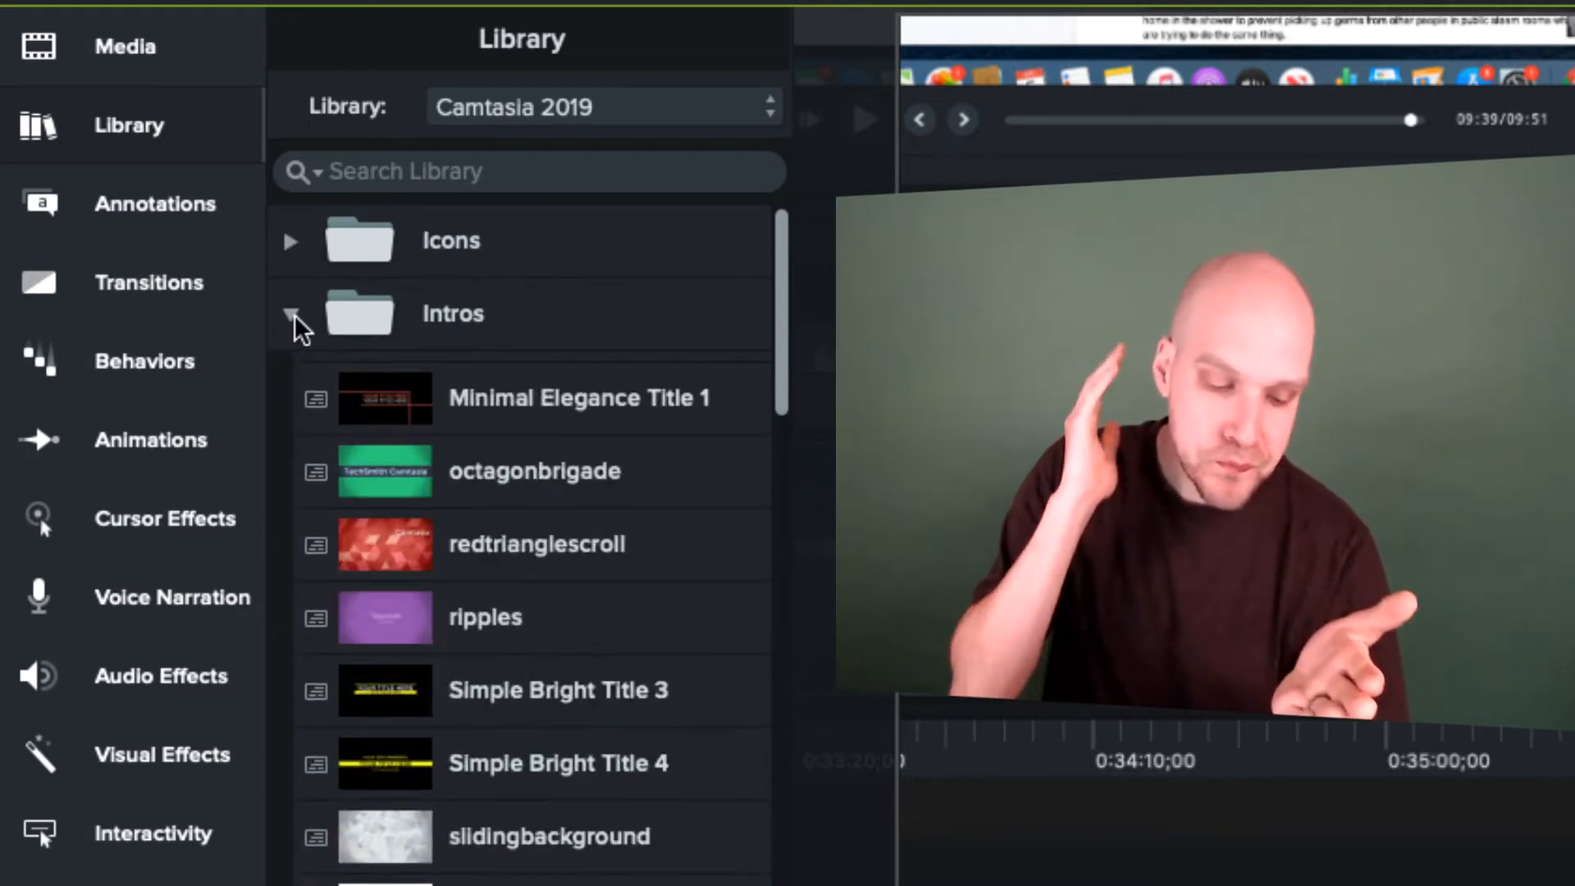
scroll(down, 3)
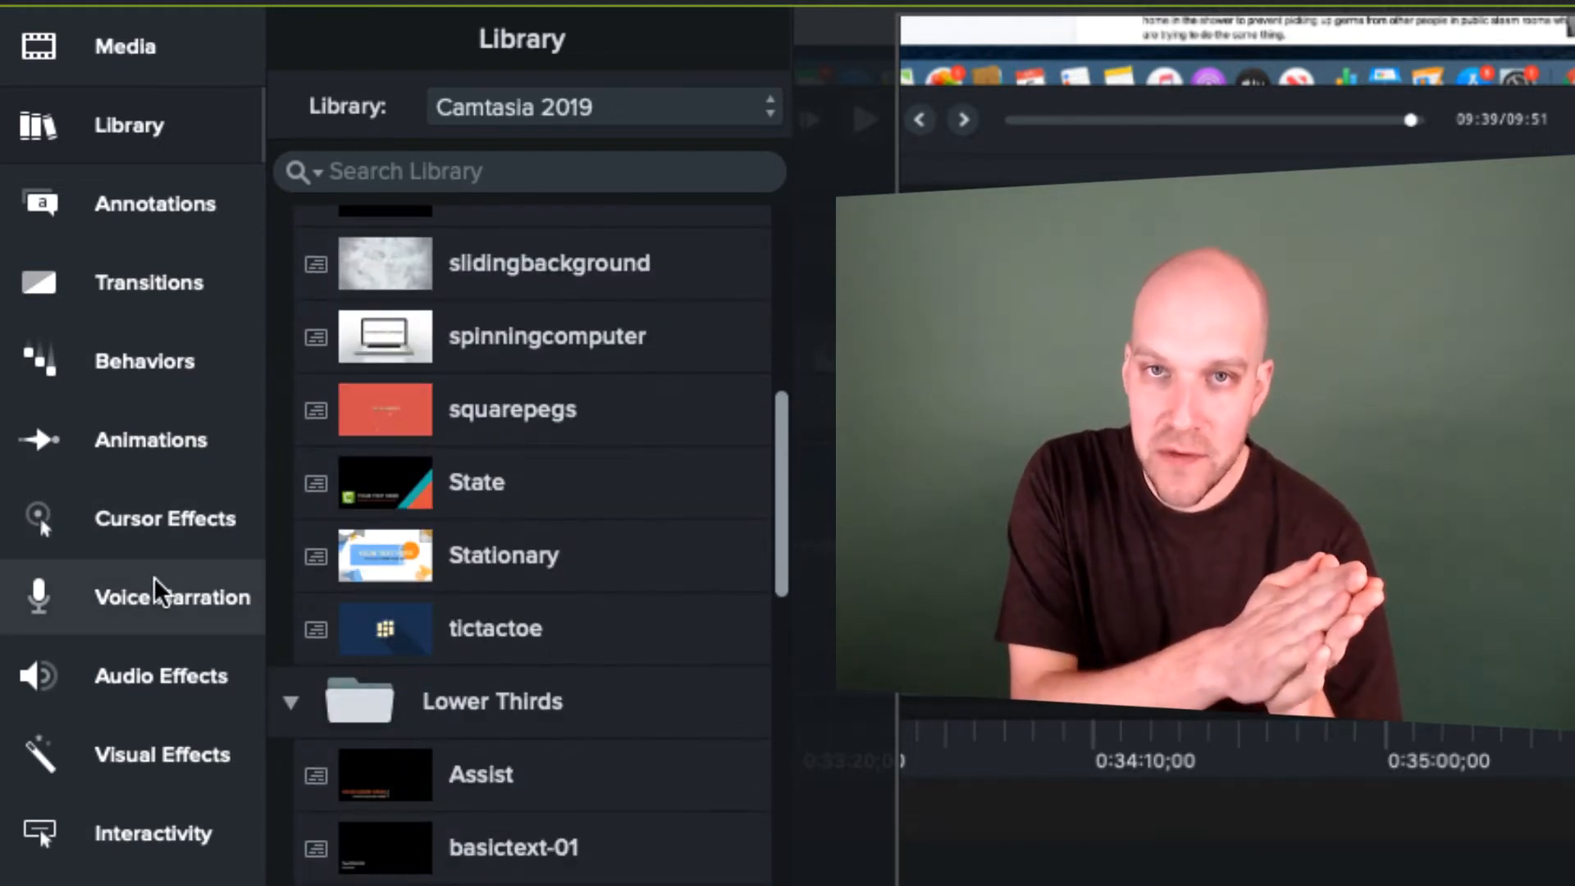
click(172, 596)
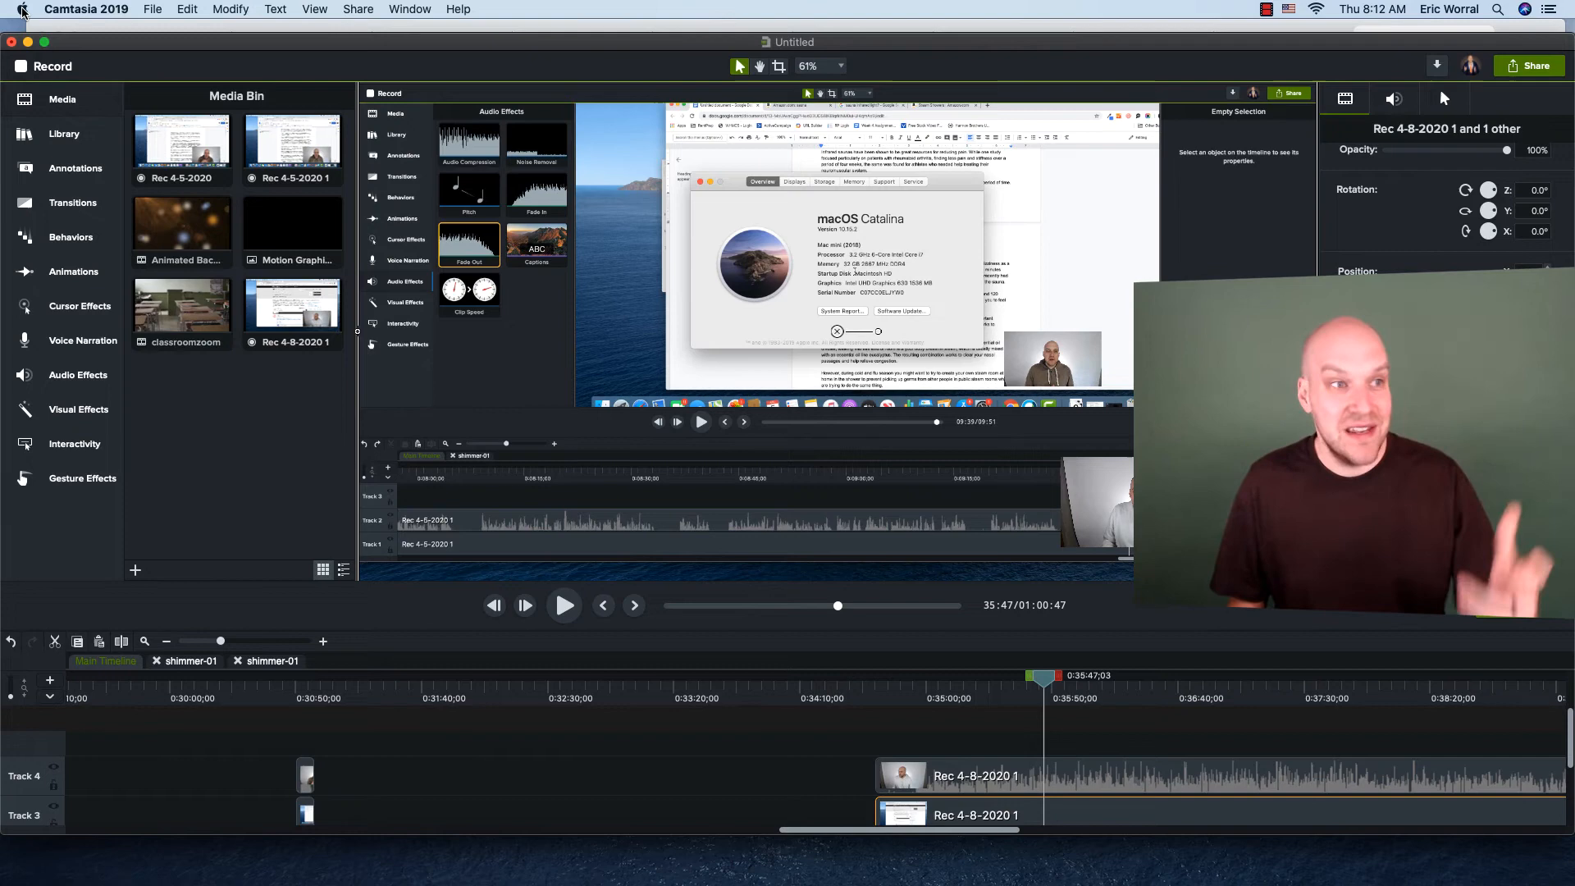
- Review the Mac mini's processor line and Storage details in About This Mac, returning to Overview
click(20, 10)
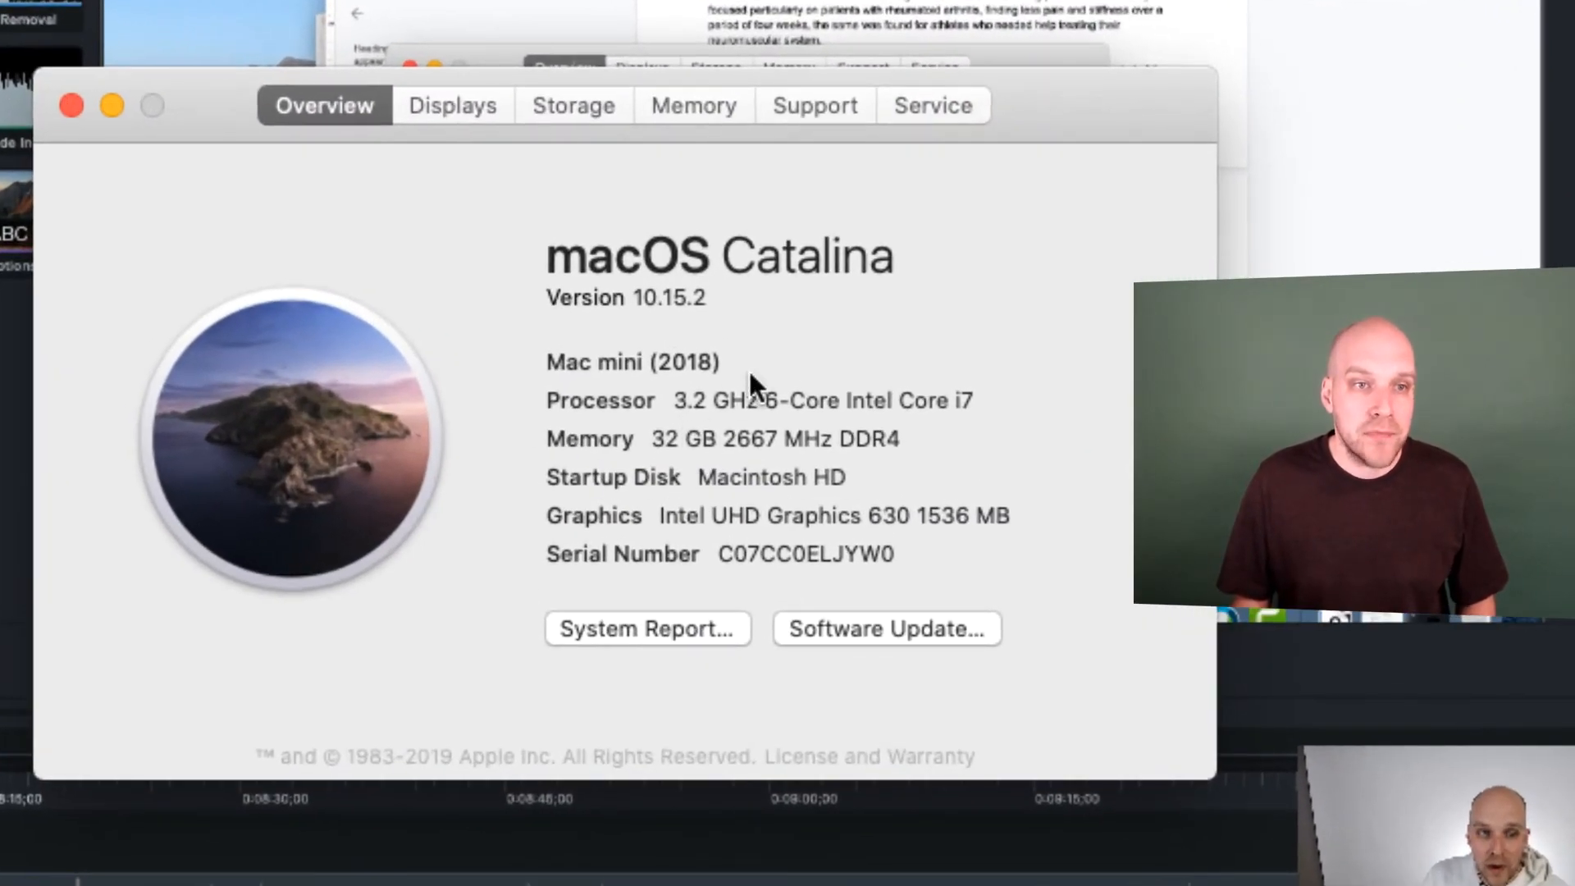
double_click(630, 361)
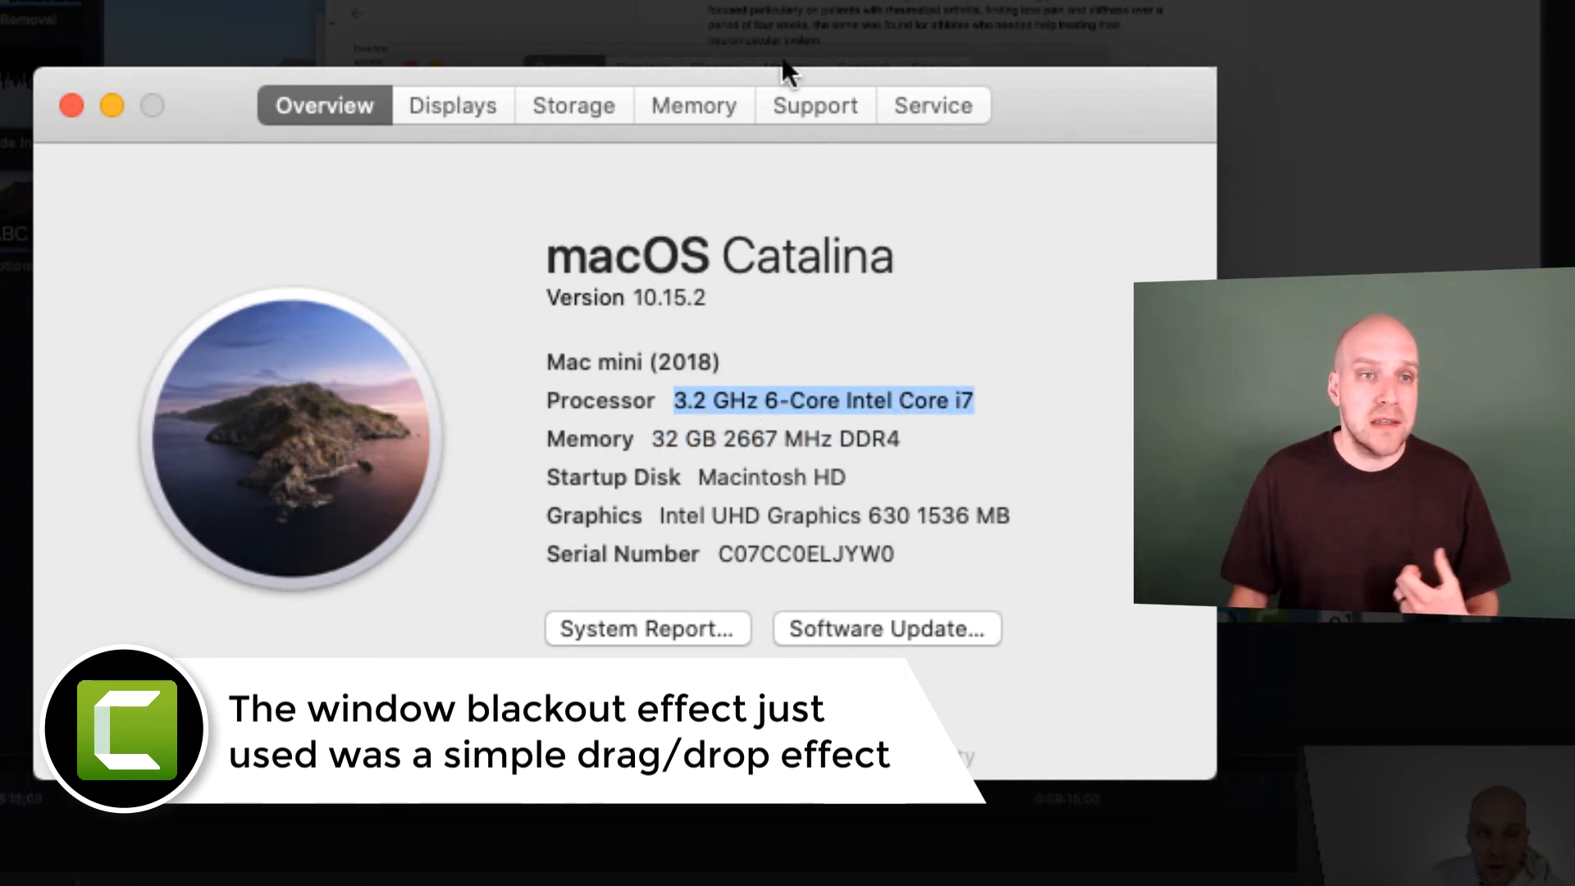
click(574, 105)
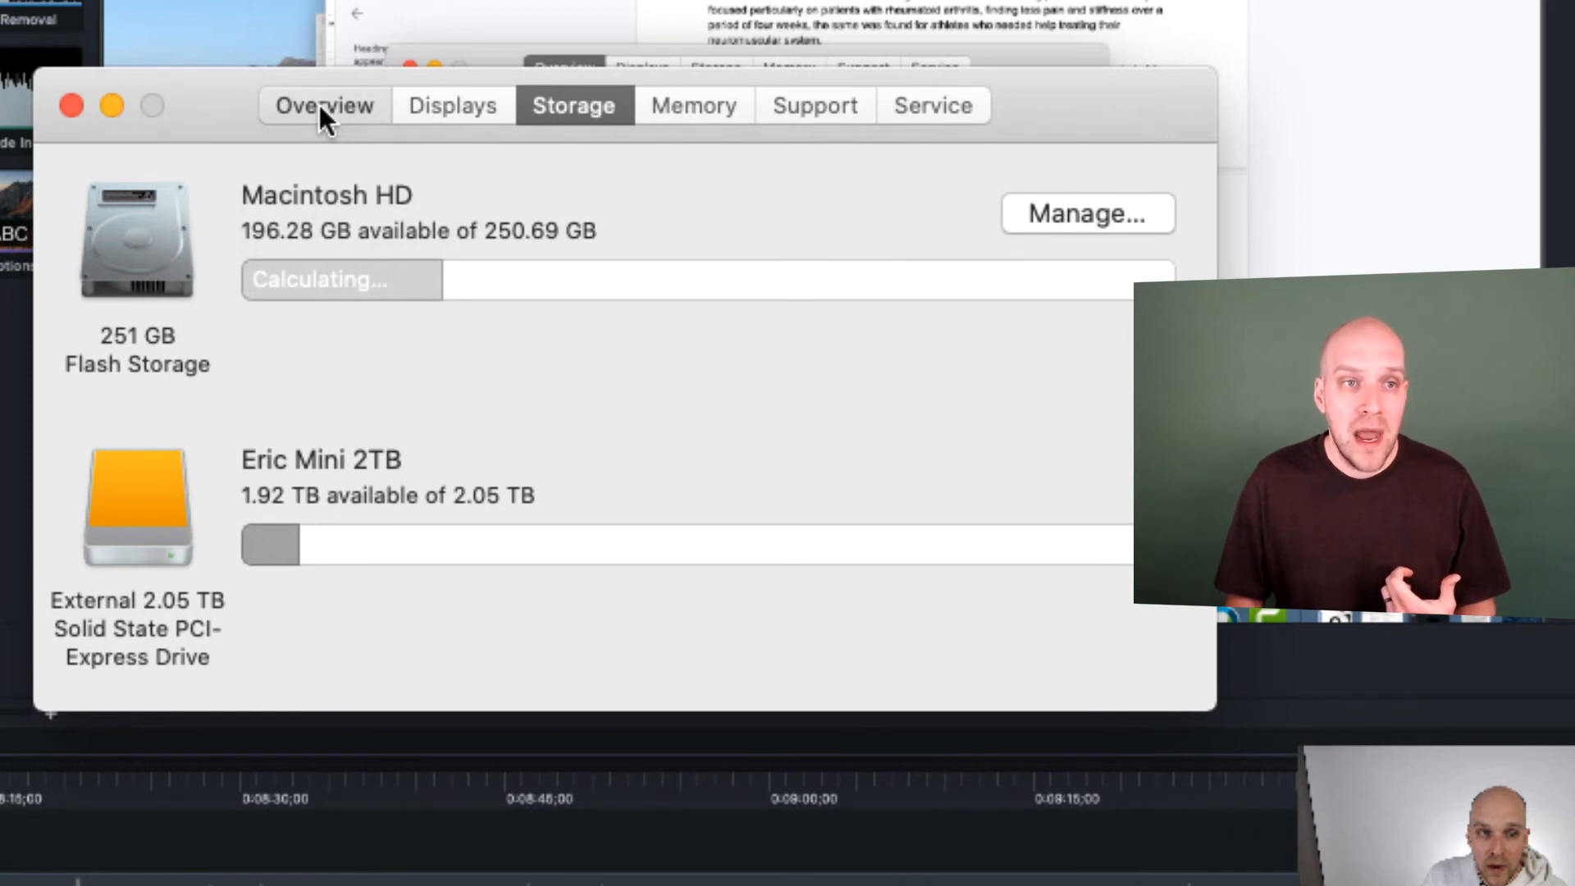
click(323, 105)
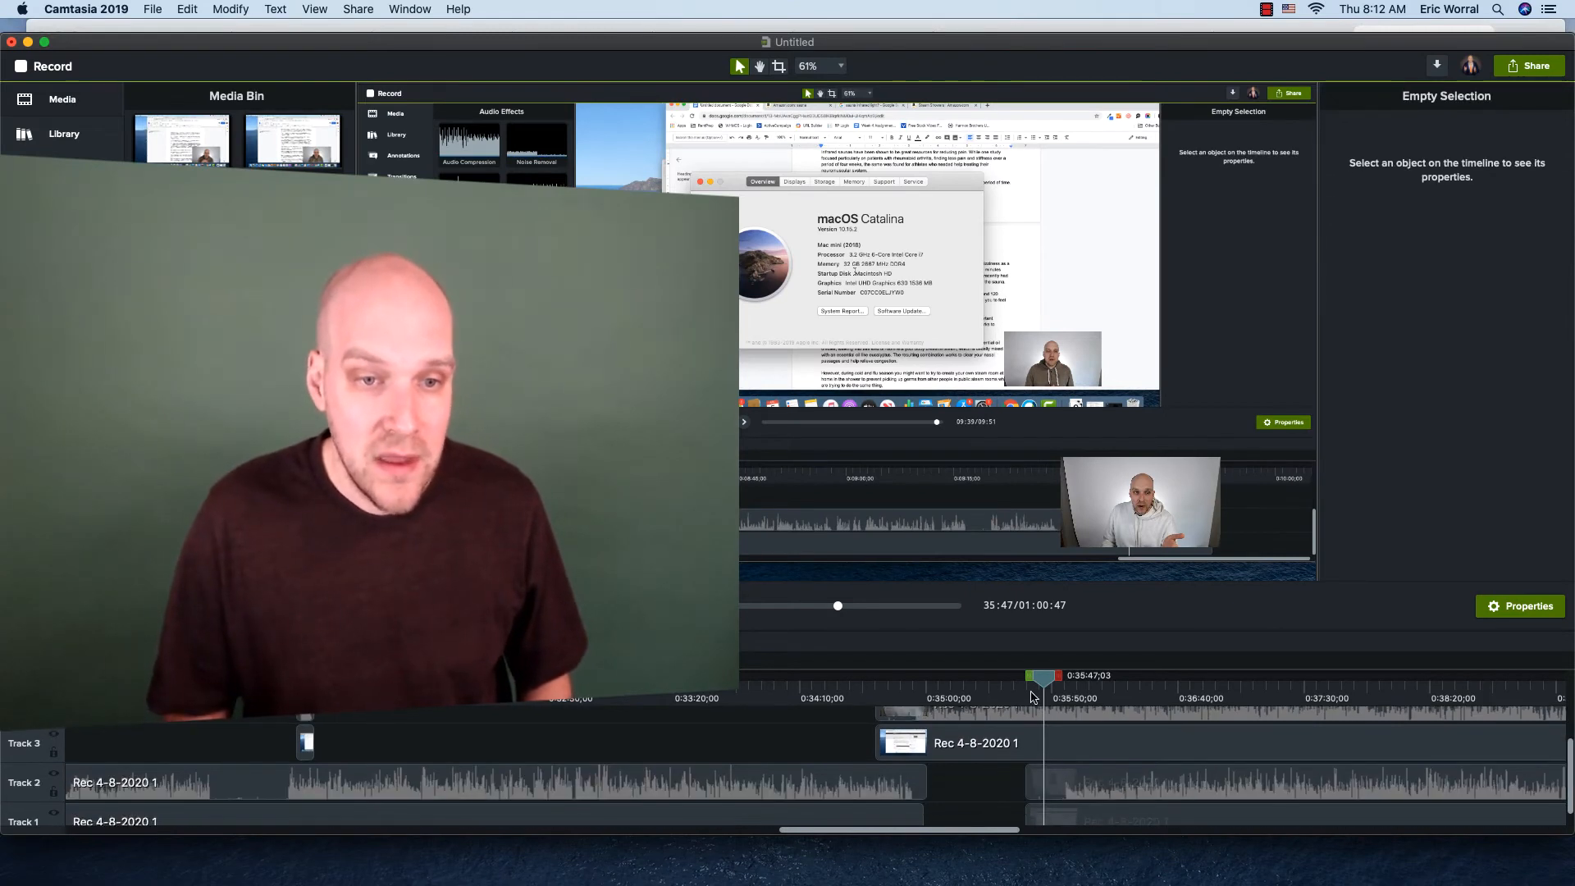
- Back in the editor, select the two Rec 4-8-2020 1 clips
click(964, 742)
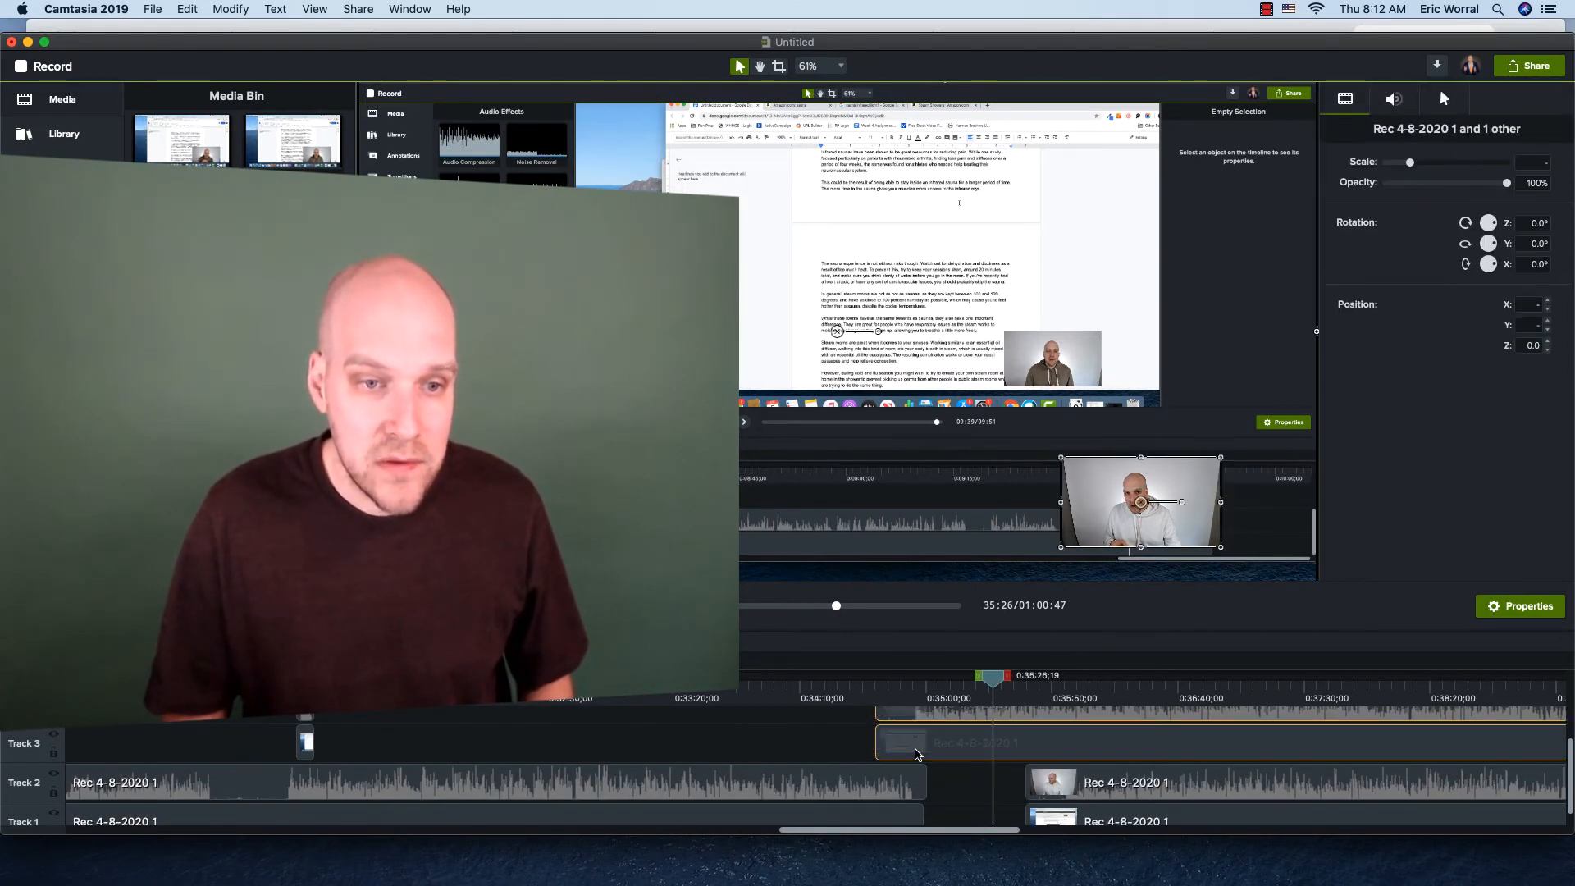